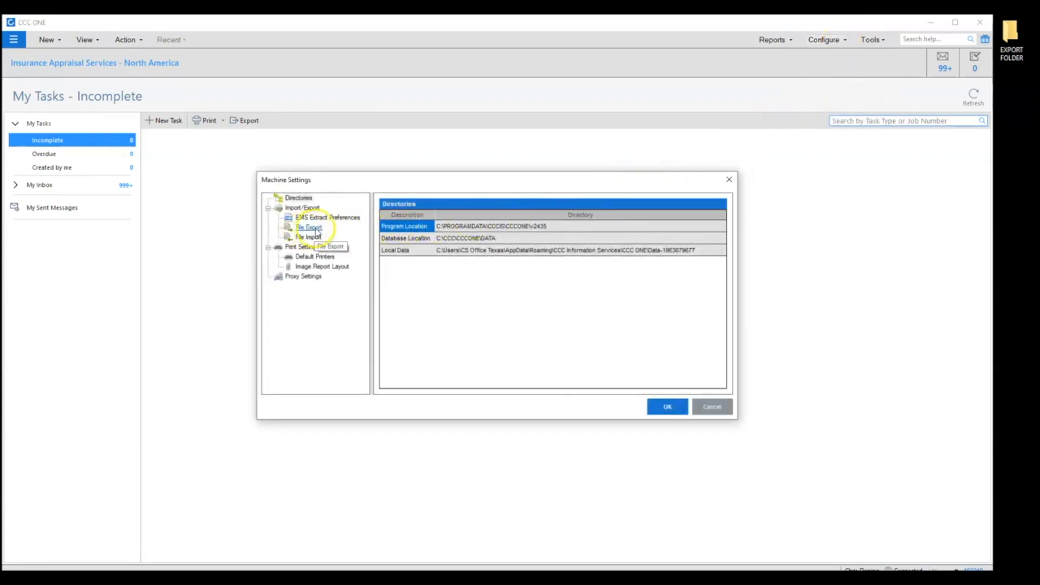
Add a File Export entry with export type EMS 2.01 Estimate for All Companies.
click(309, 226)
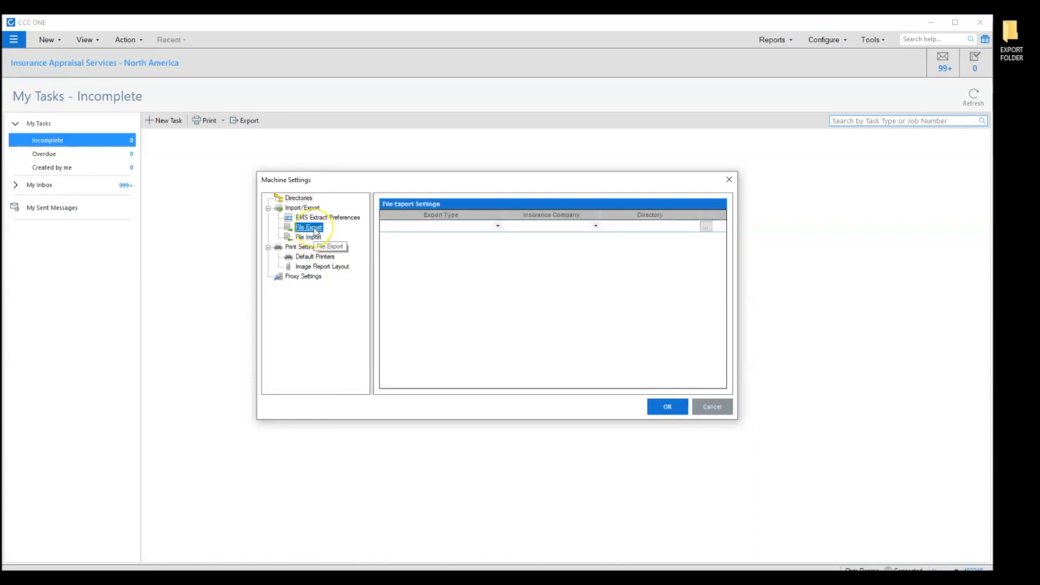
click(497, 225)
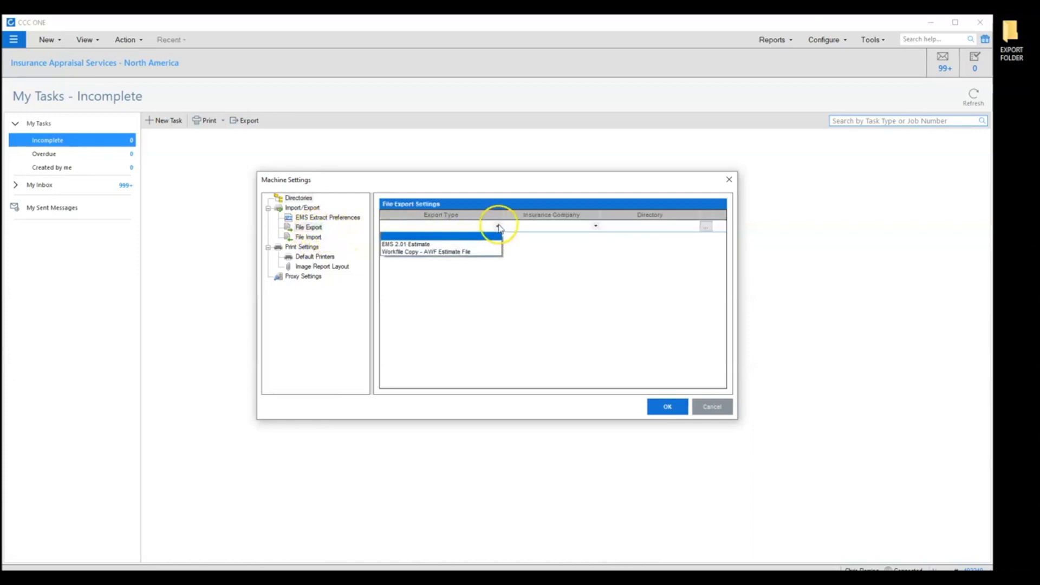
click(406, 244)
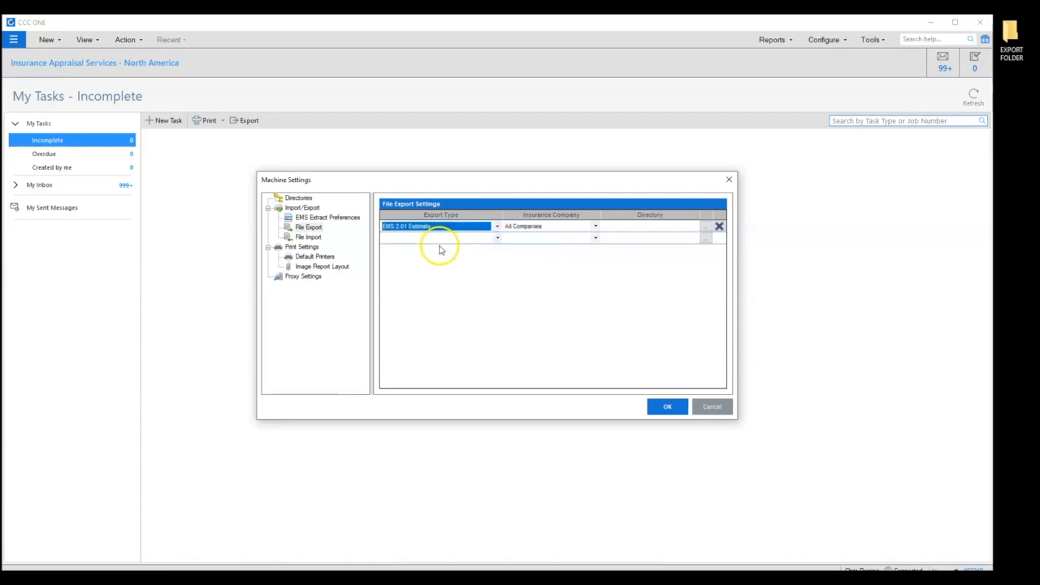
mouse_move(560, 246)
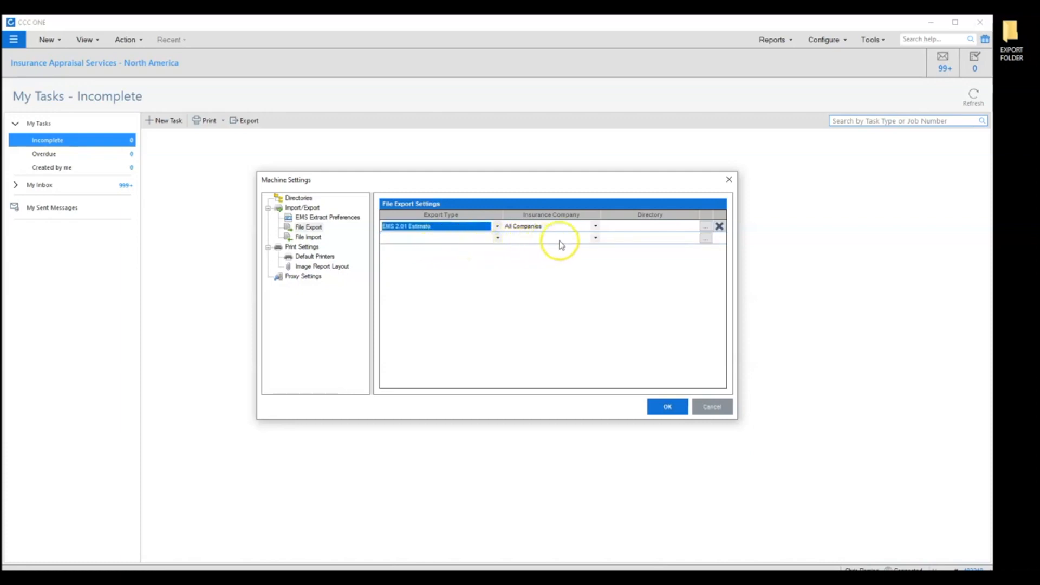
mouse_move(706, 227)
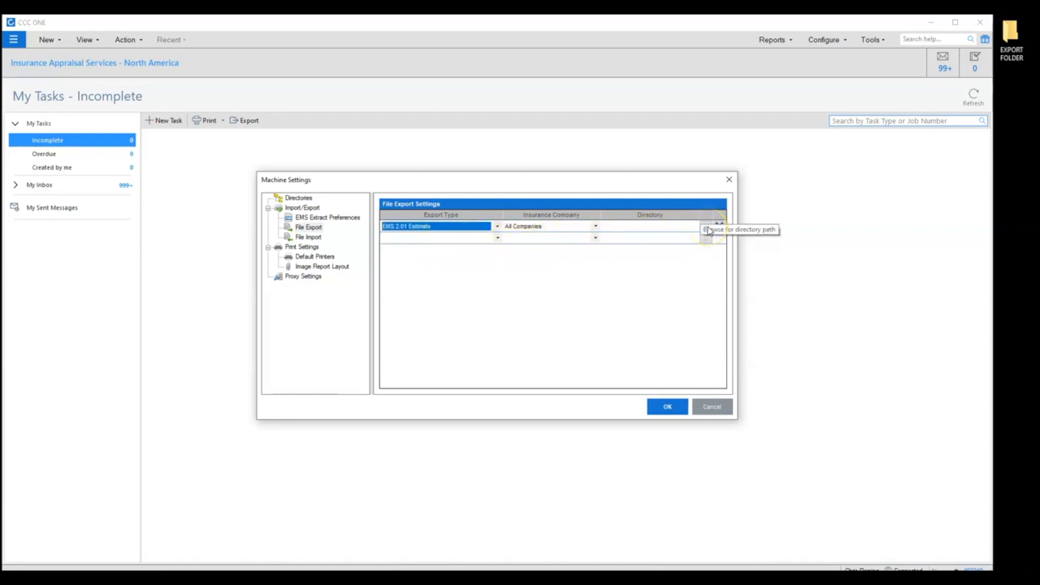
Browse to Desktop and choose EXPORT FOLDER as the EMS 2.01 Estimate export directory.
click(707, 227)
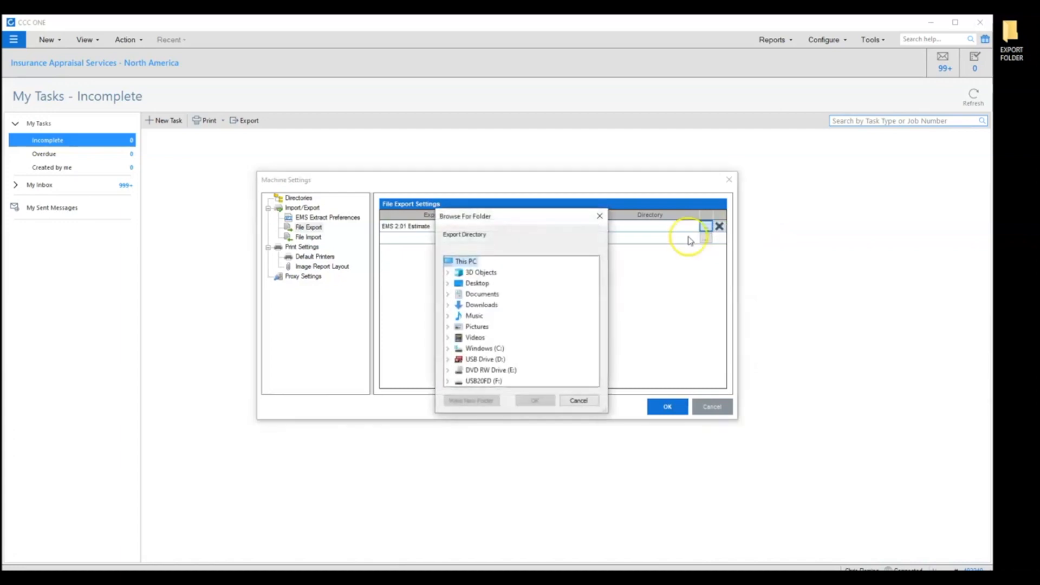
mouse_move(500, 286)
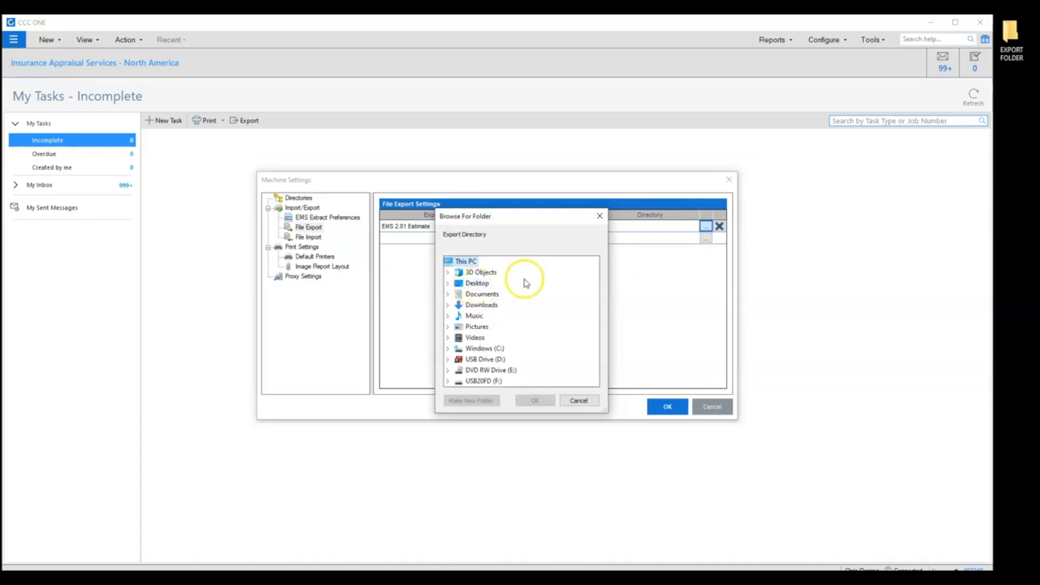
mouse_move(782, 206)
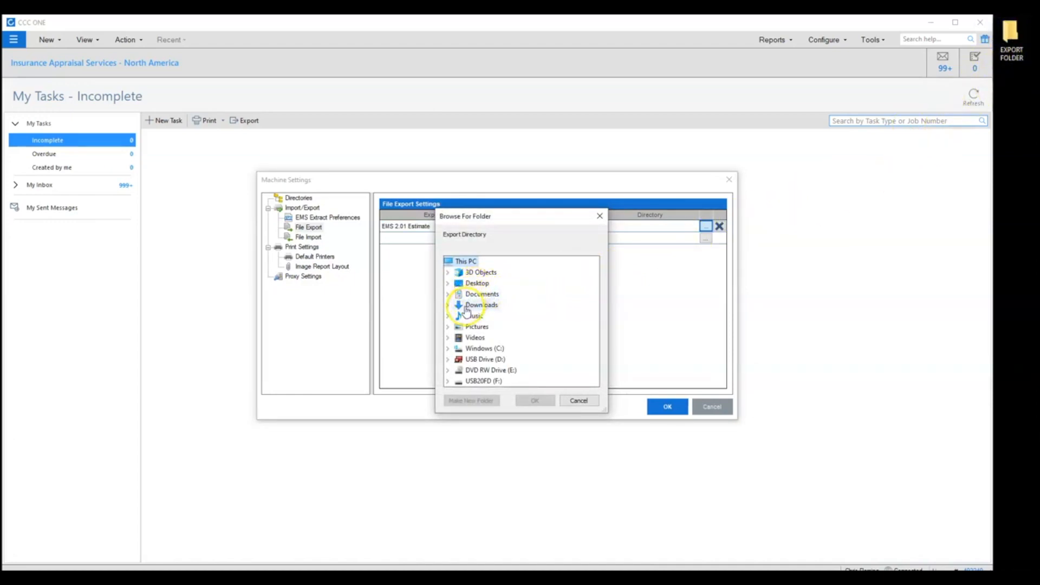
mouse_move(457, 416)
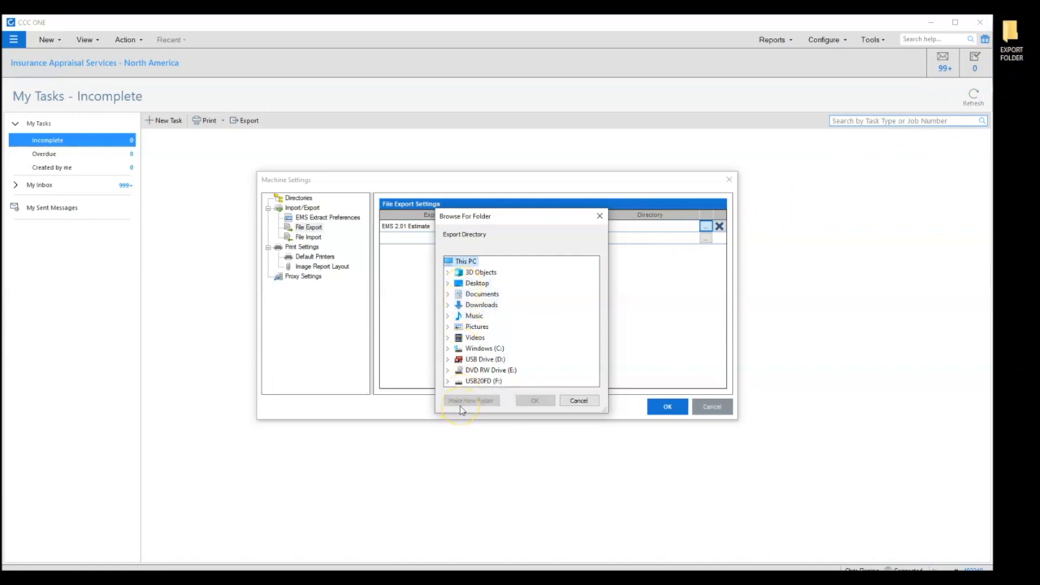
click(447, 283)
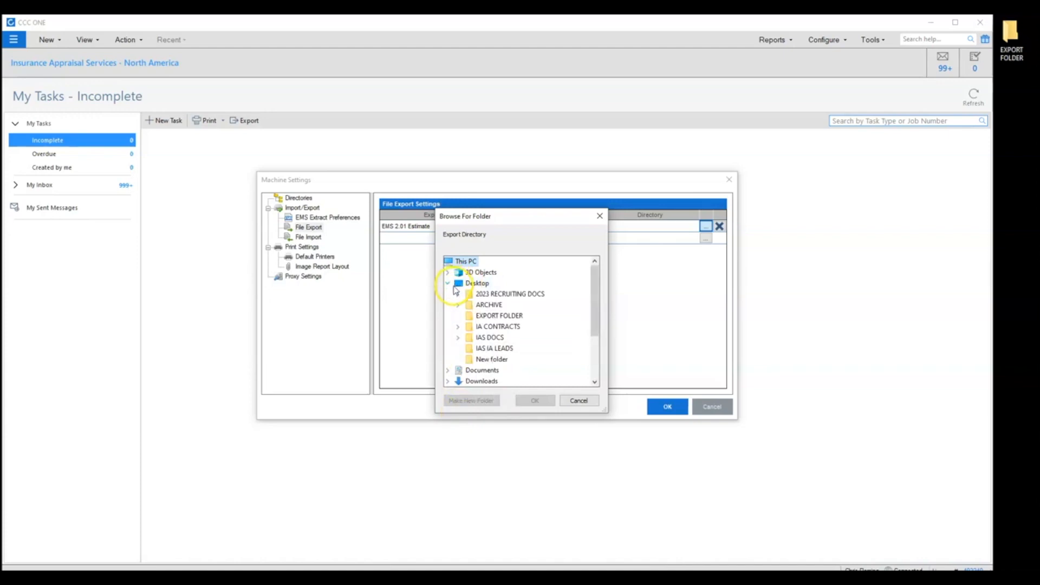
click(498, 315)
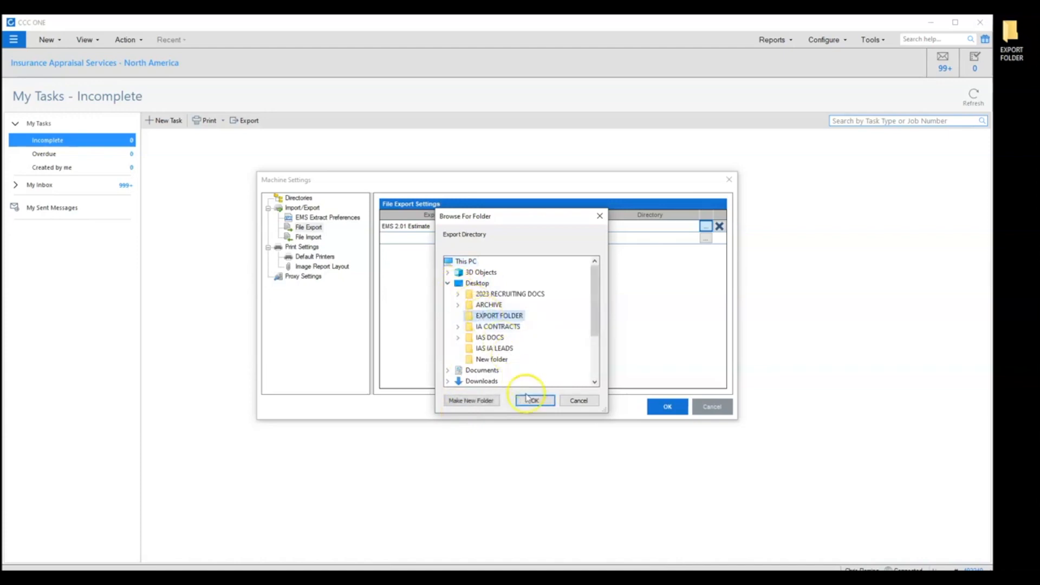
click(534, 400)
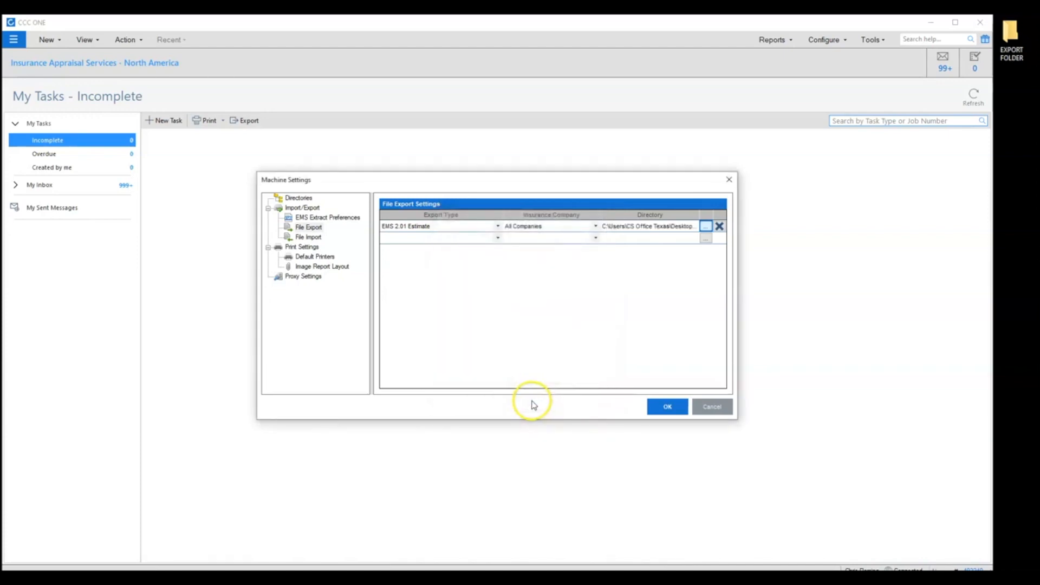
mouse_move(510, 258)
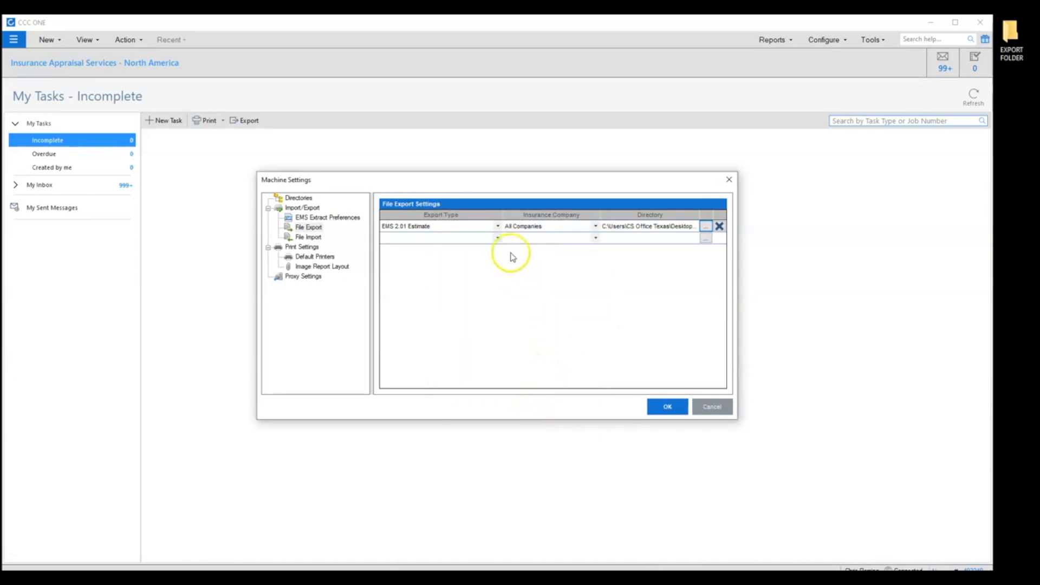
click(497, 237)
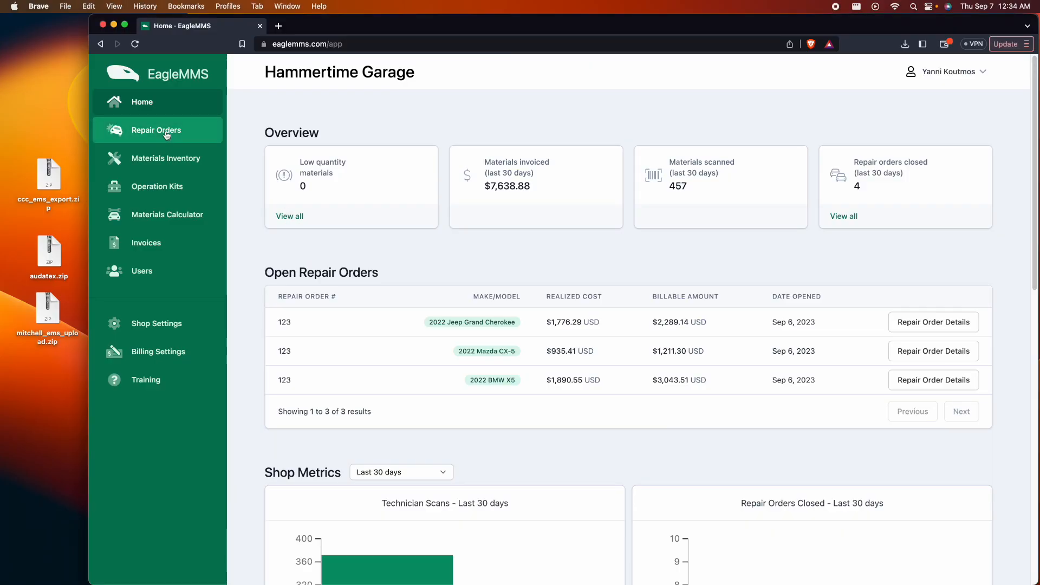
Go to Repair Orders and bring up the import actions to upload ccc_ems_export.zip.
click(157, 130)
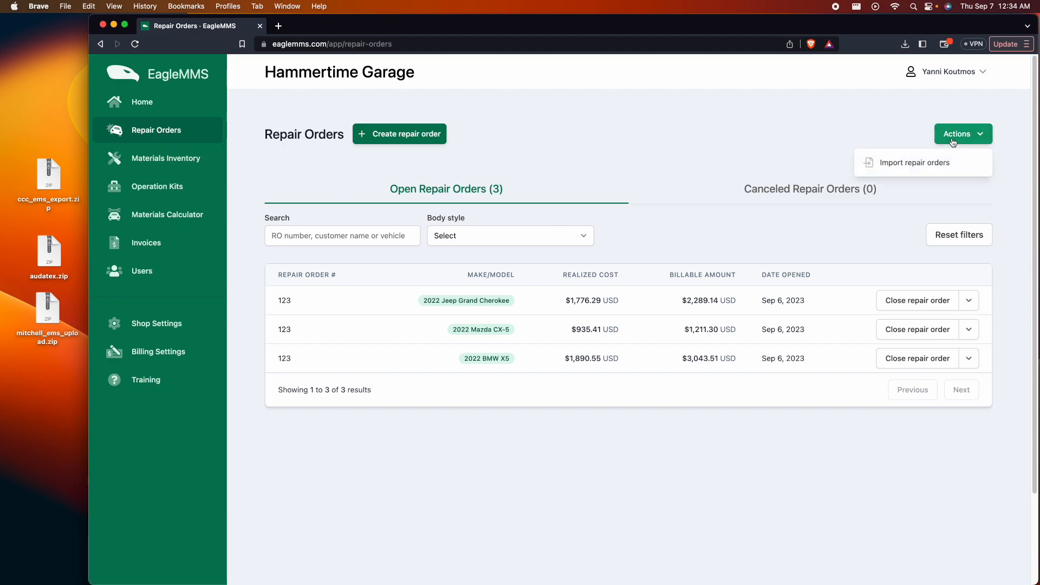
click(914, 163)
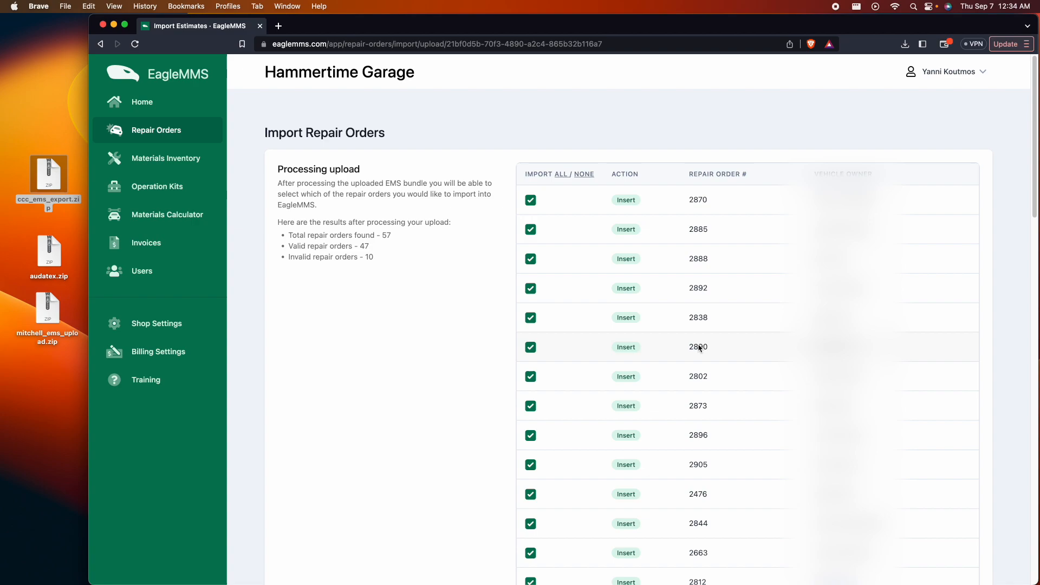
Review the Insert list of 47 valid repair orders before importing them as new orders.
scroll(down, 3)
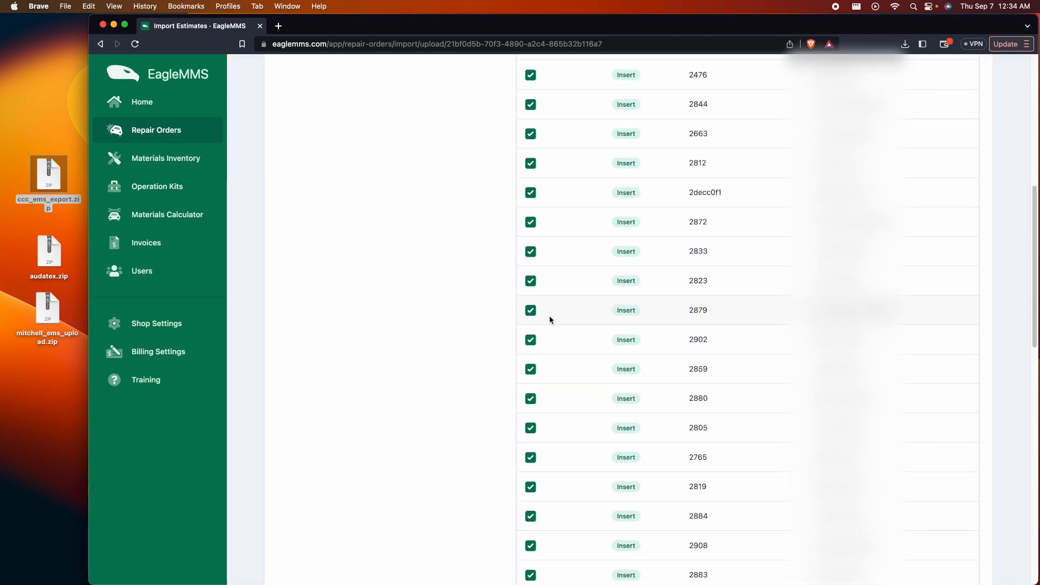
scroll(down, 3)
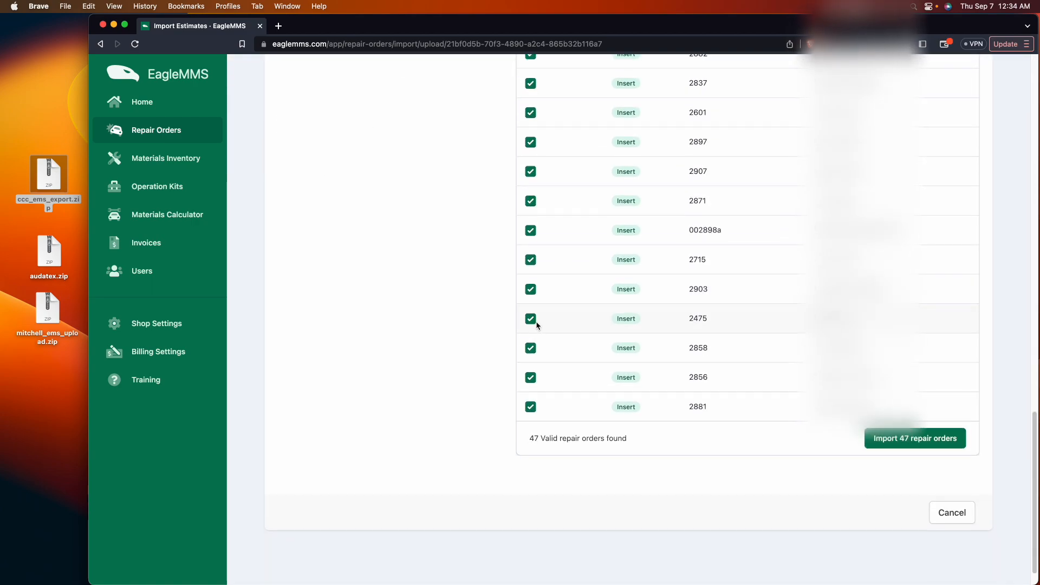
scroll(up, 3)
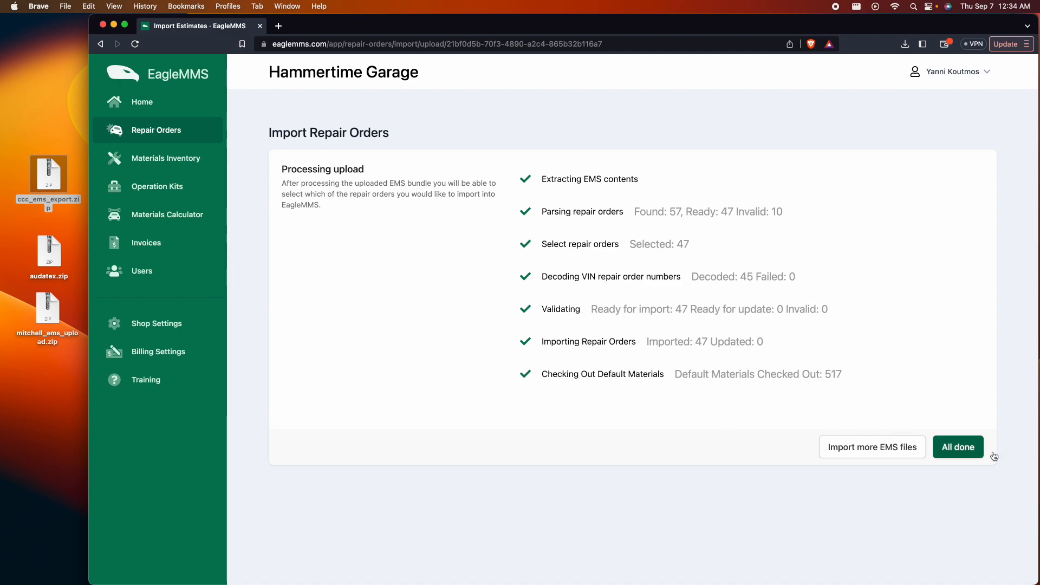
Confirm 'All done' on the import summary to show the Repair Orders list dated Sep 7, 2023.
click(958, 446)
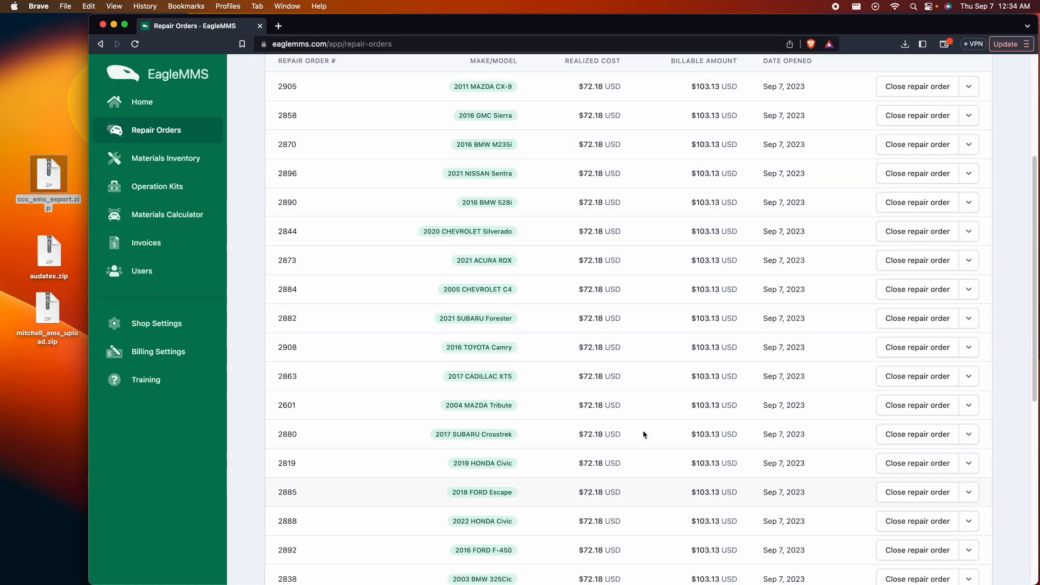
mouse_move(595, 313)
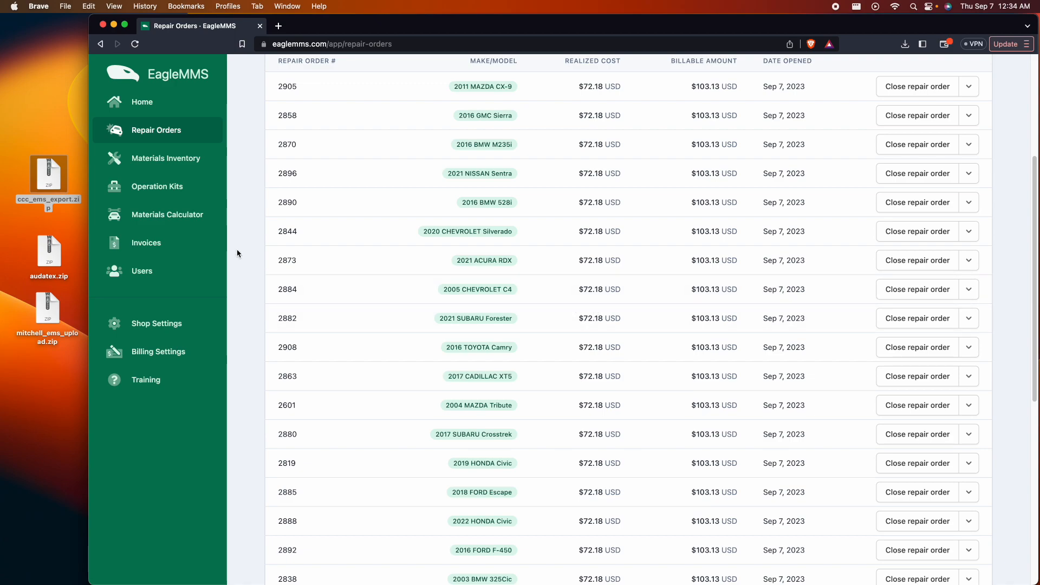
mouse_move(167, 215)
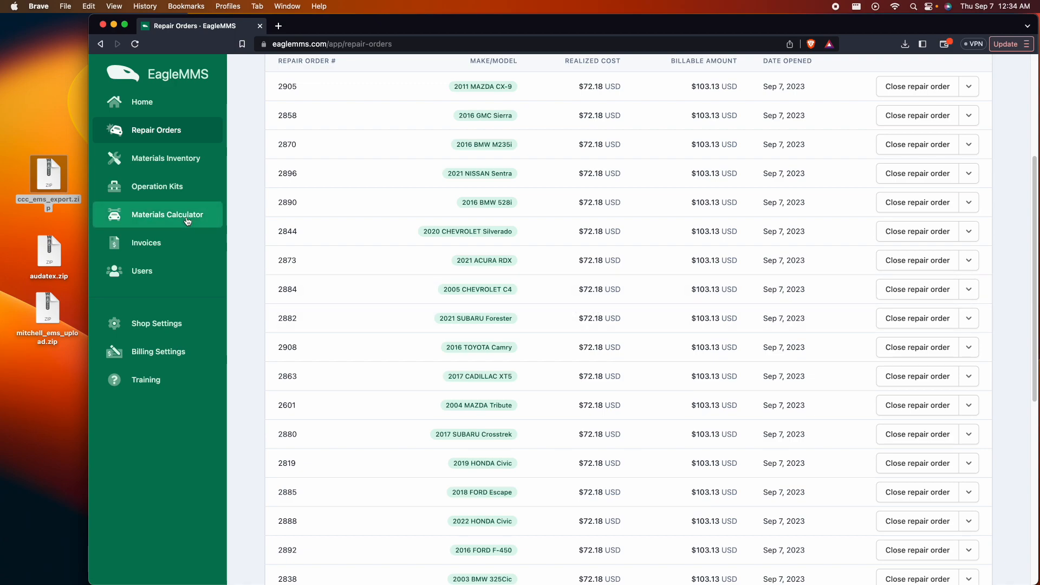
click(167, 215)
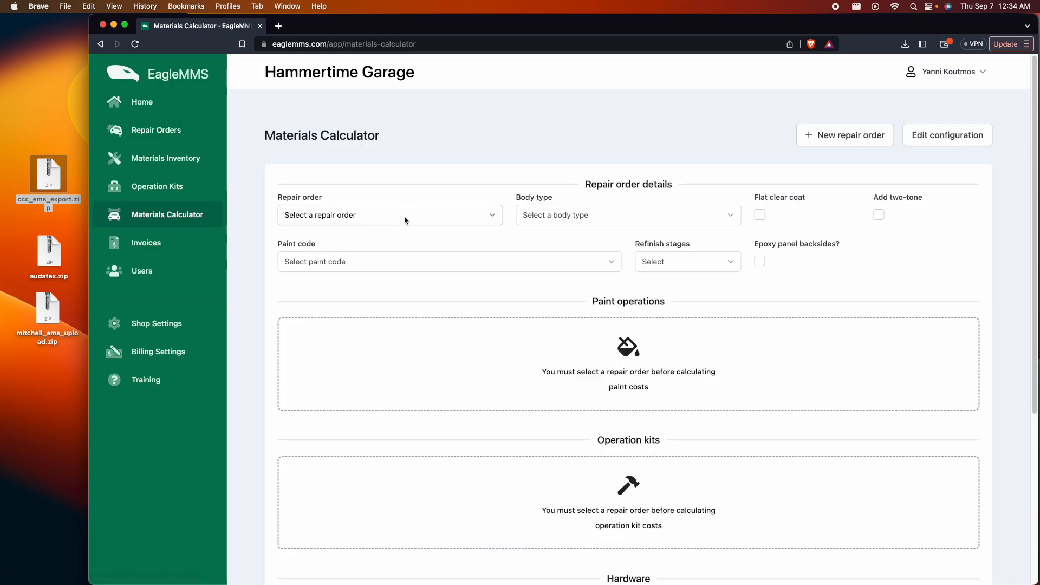
click(389, 214)
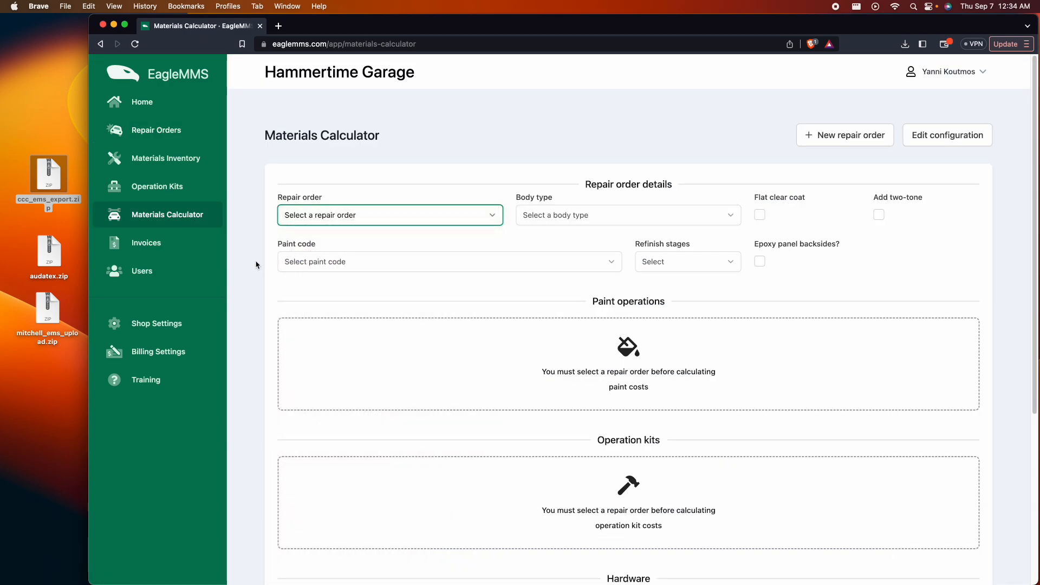
click(155, 129)
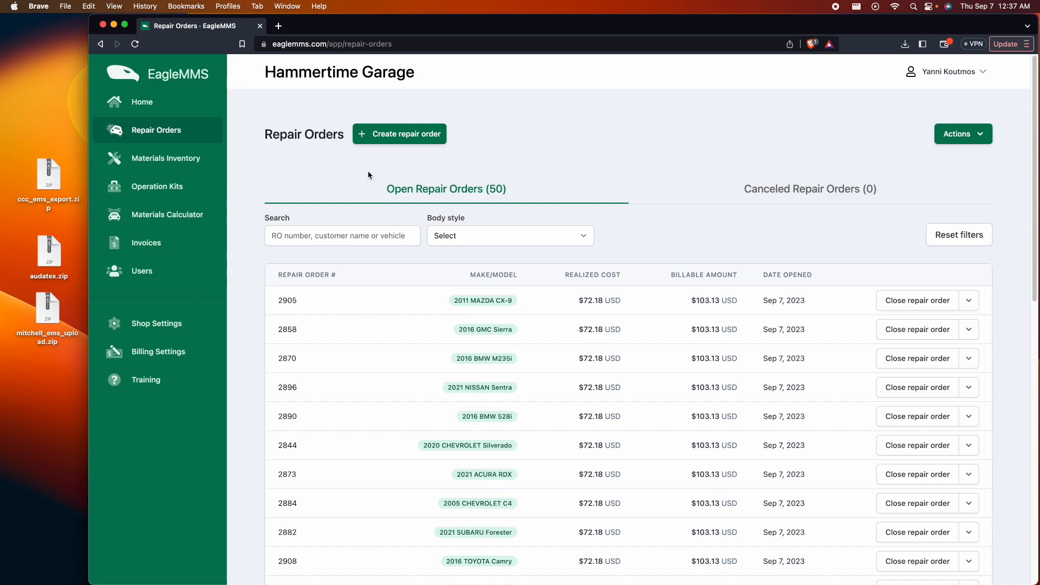
mouse_move(791, 146)
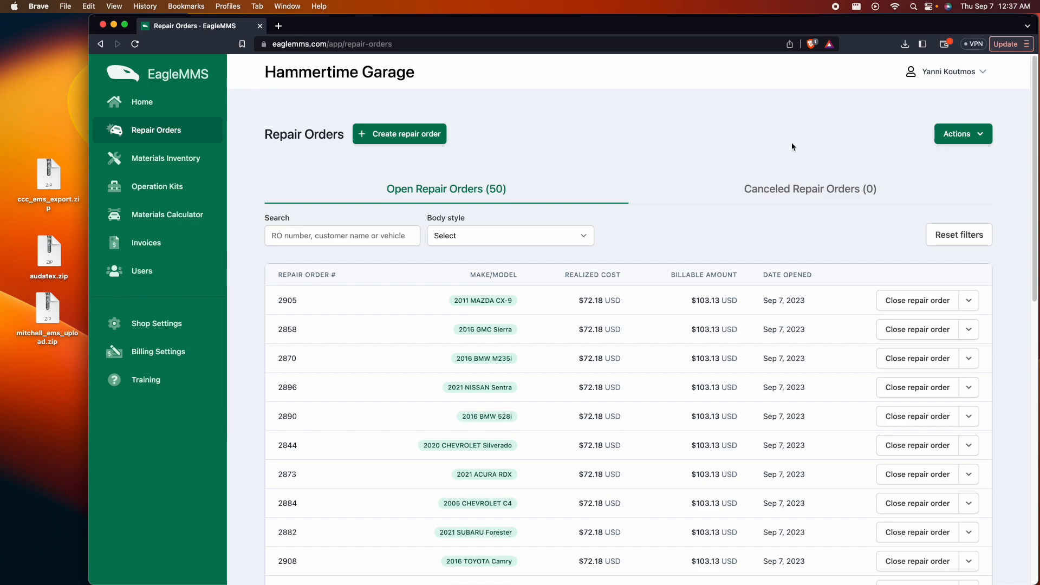
mouse_move(963, 134)
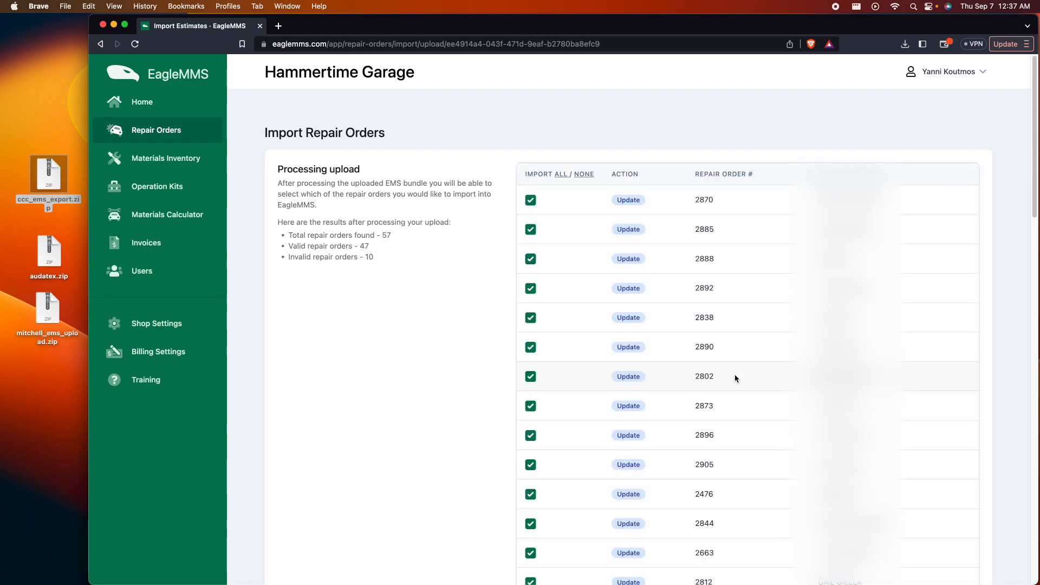
mouse_move(474, 302)
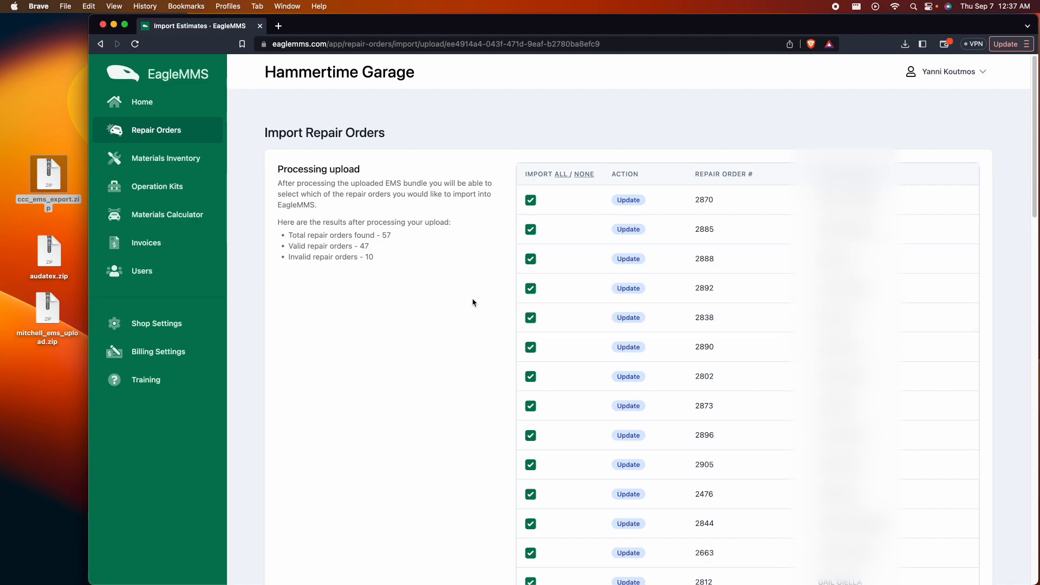
Run 'Import 47 repair orders' to update them all, then finish with 'All done'.
scroll(down, 3)
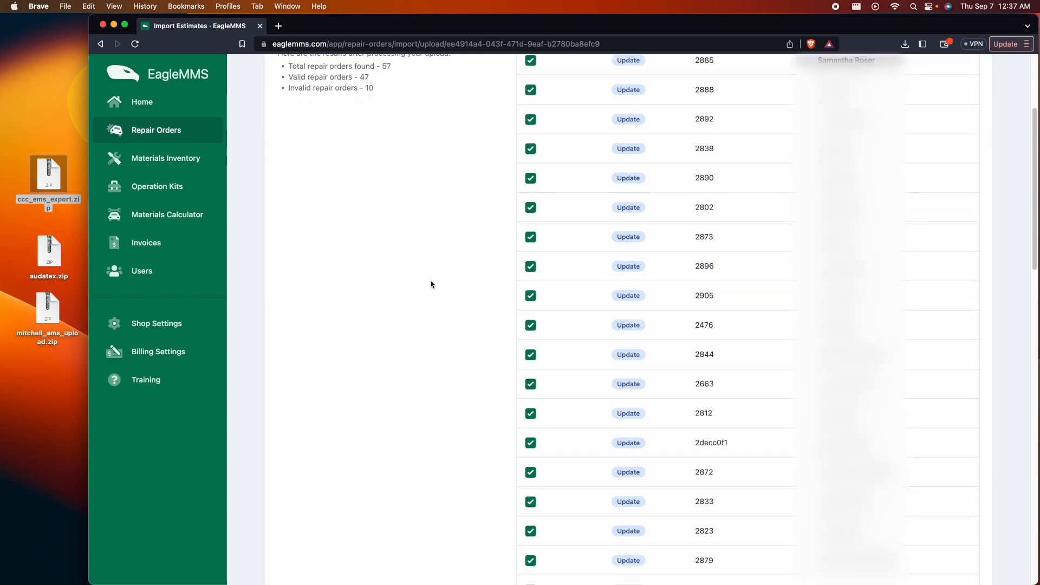
scroll(down, 3)
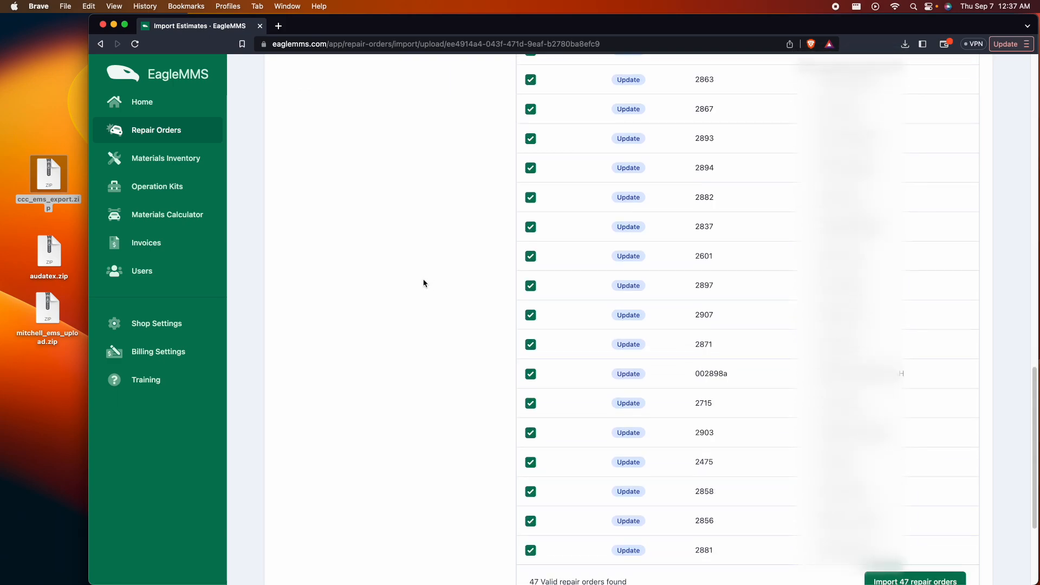
scroll(down, 3)
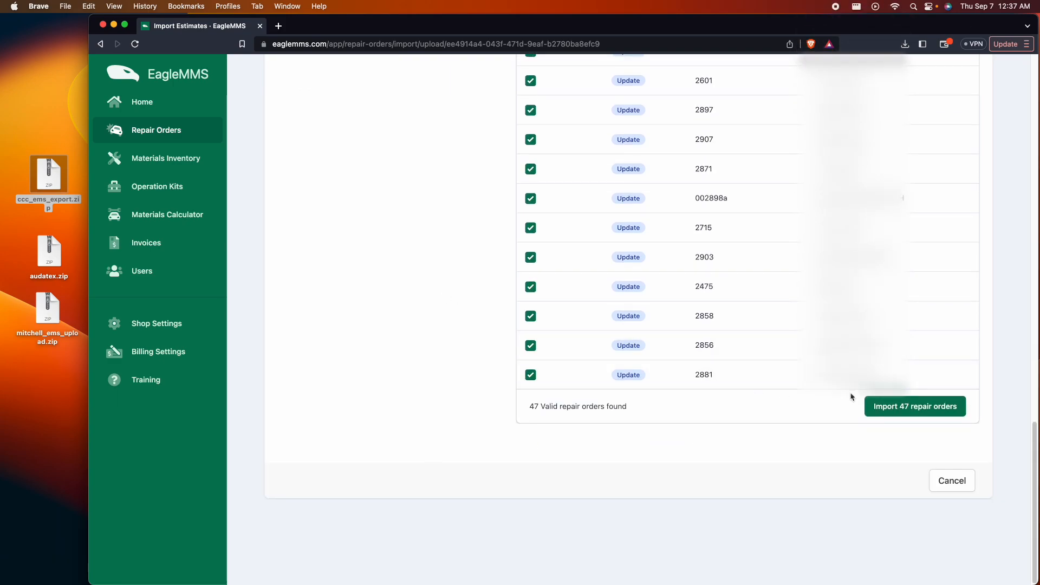
click(914, 407)
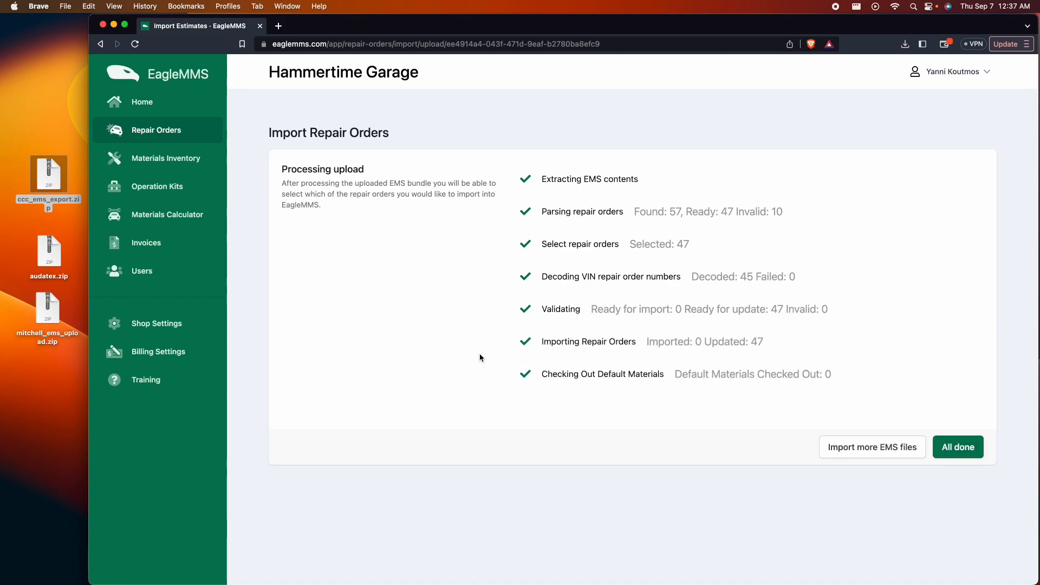
click(956, 447)
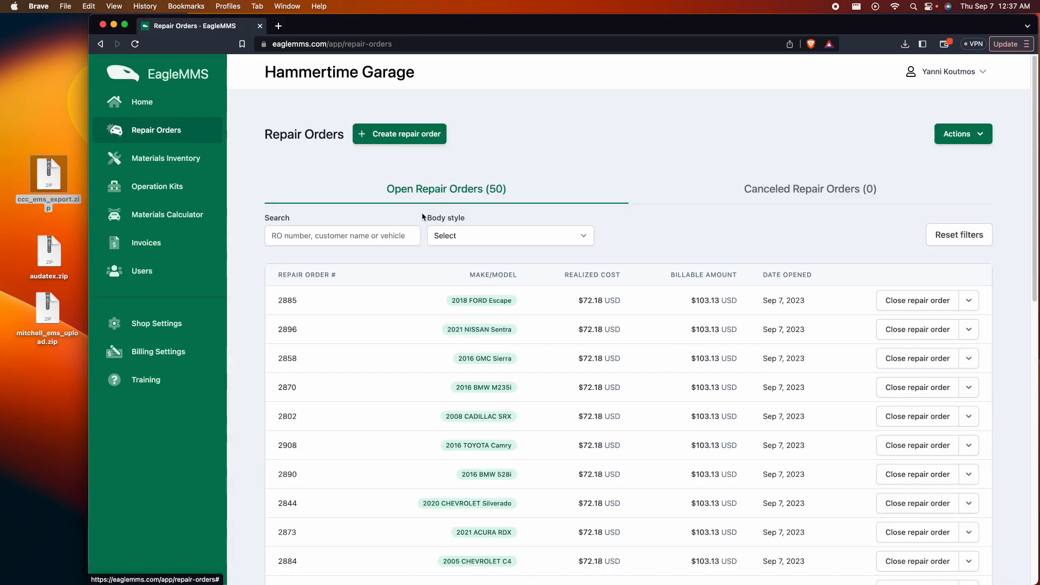